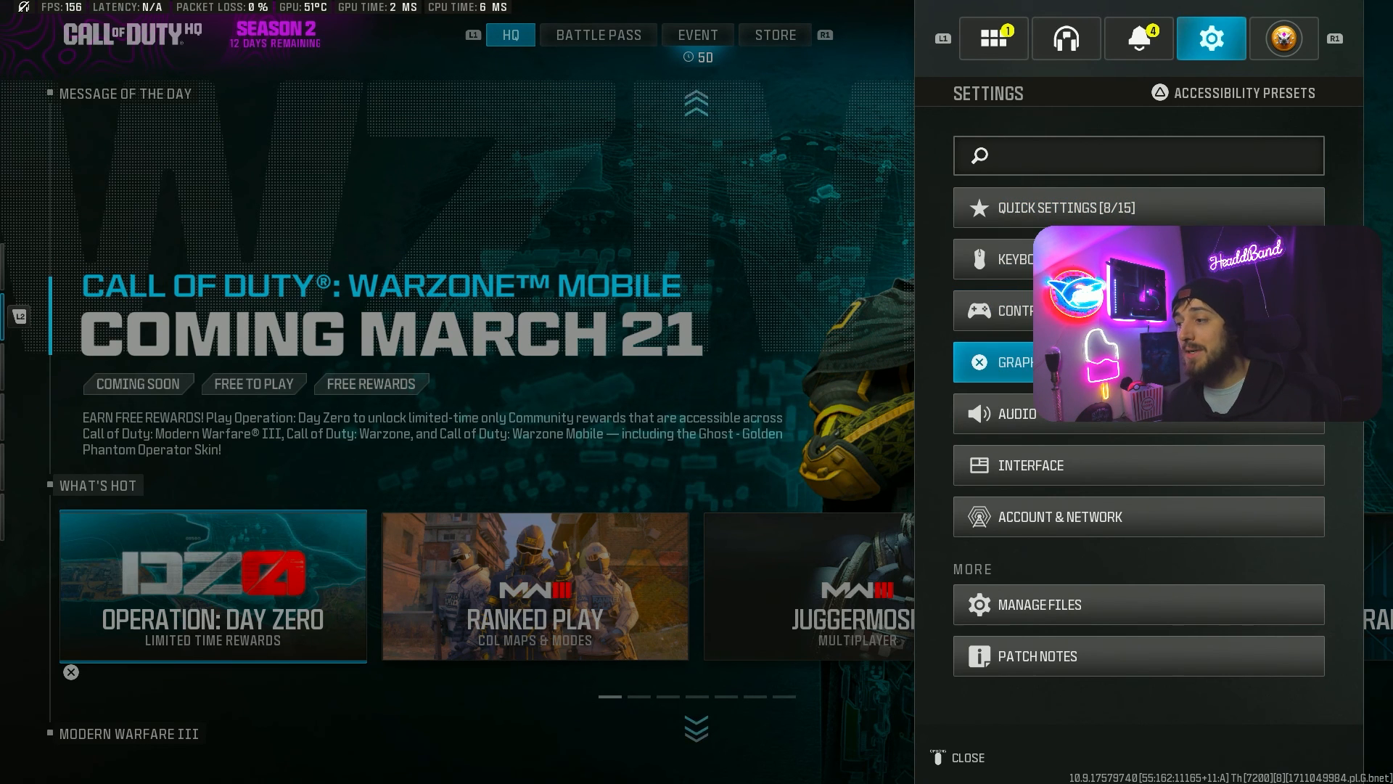
# Step: Open the Graphics settings so the Display tab shows NVIDIA Reflex Low Latency On + Boost
pyautogui.click(1008, 361)
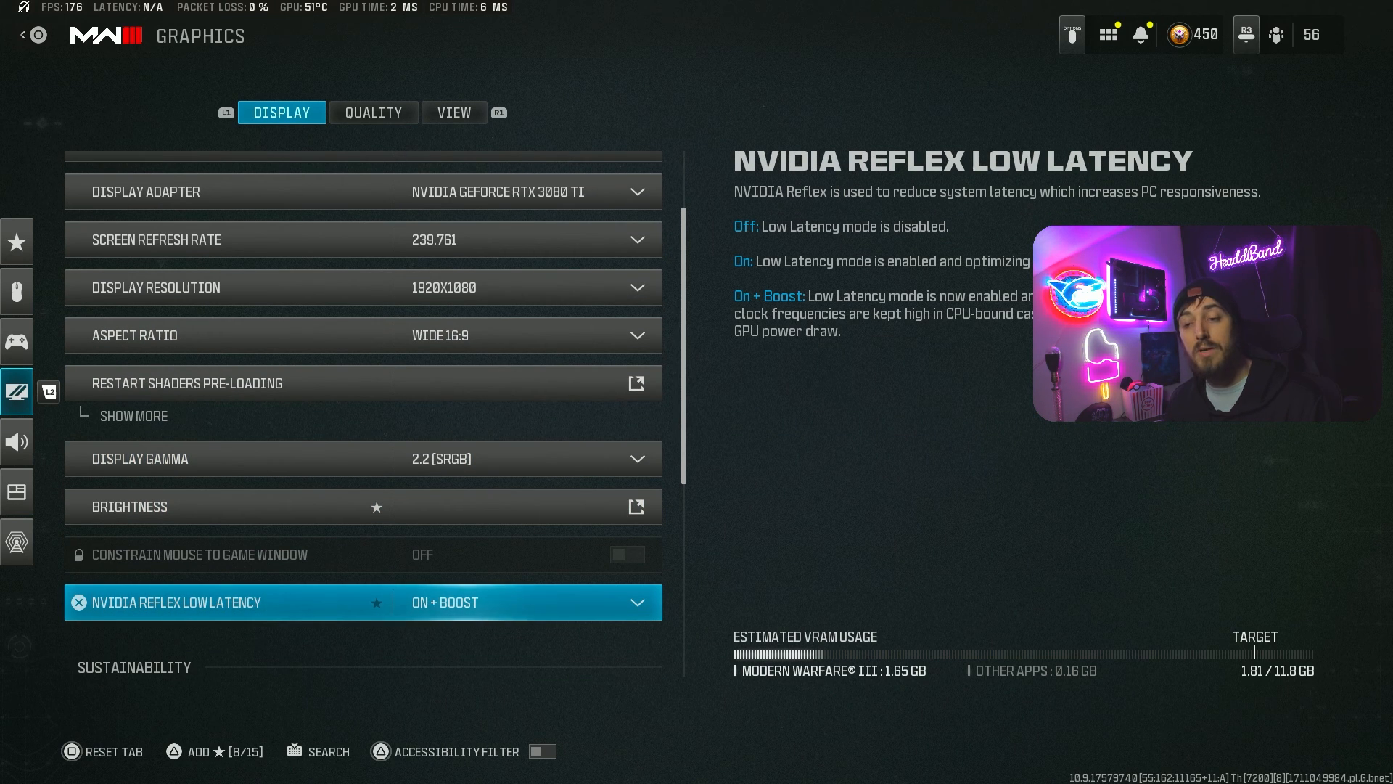
pyautogui.click(363, 601)
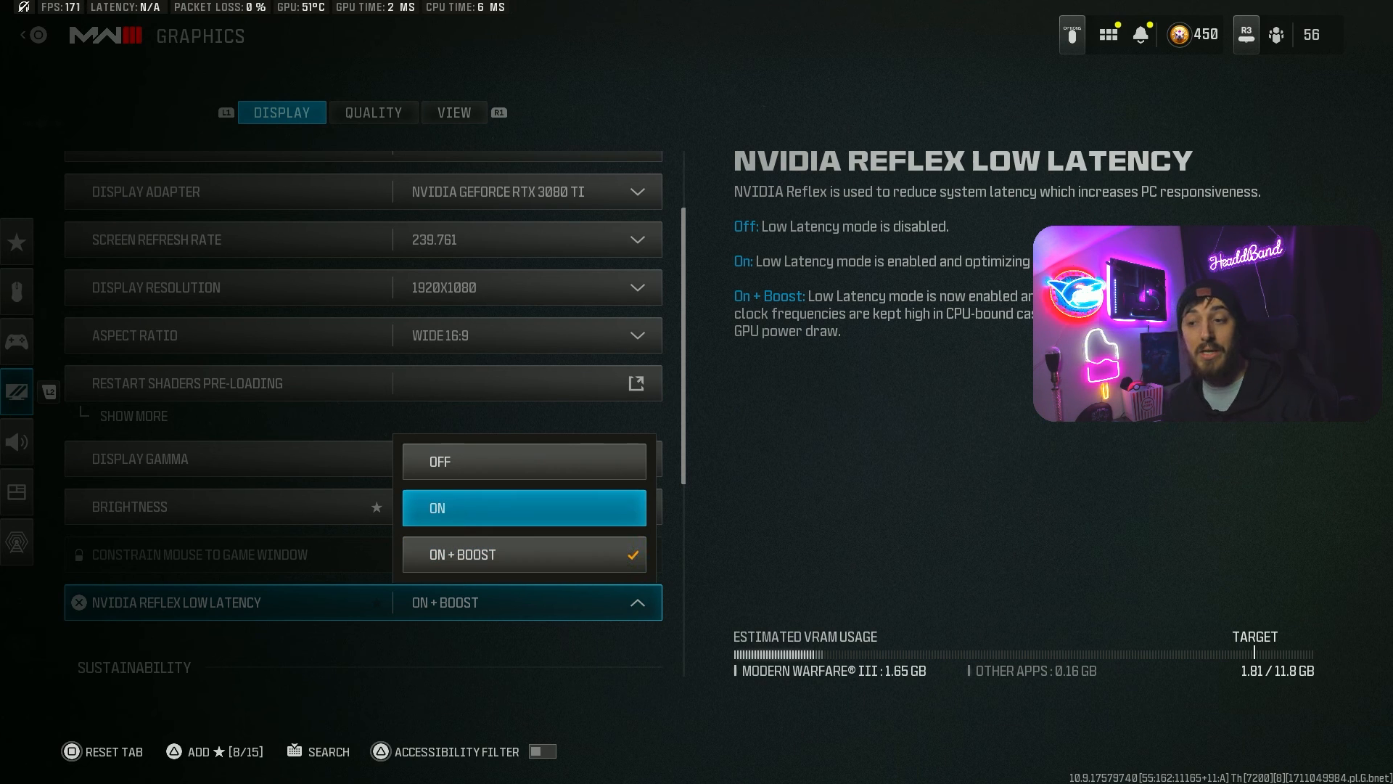
pyautogui.moveTo(524, 553)
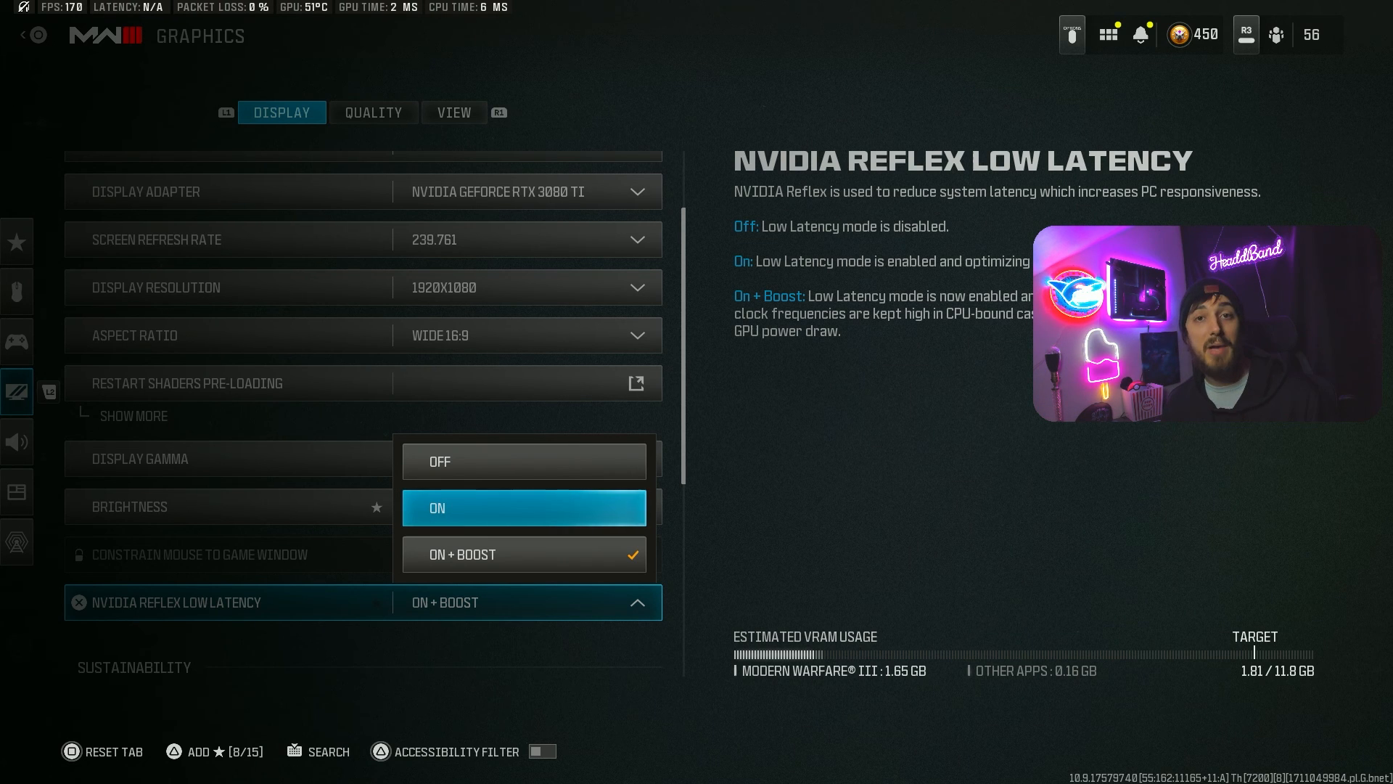
pyautogui.click(524, 553)
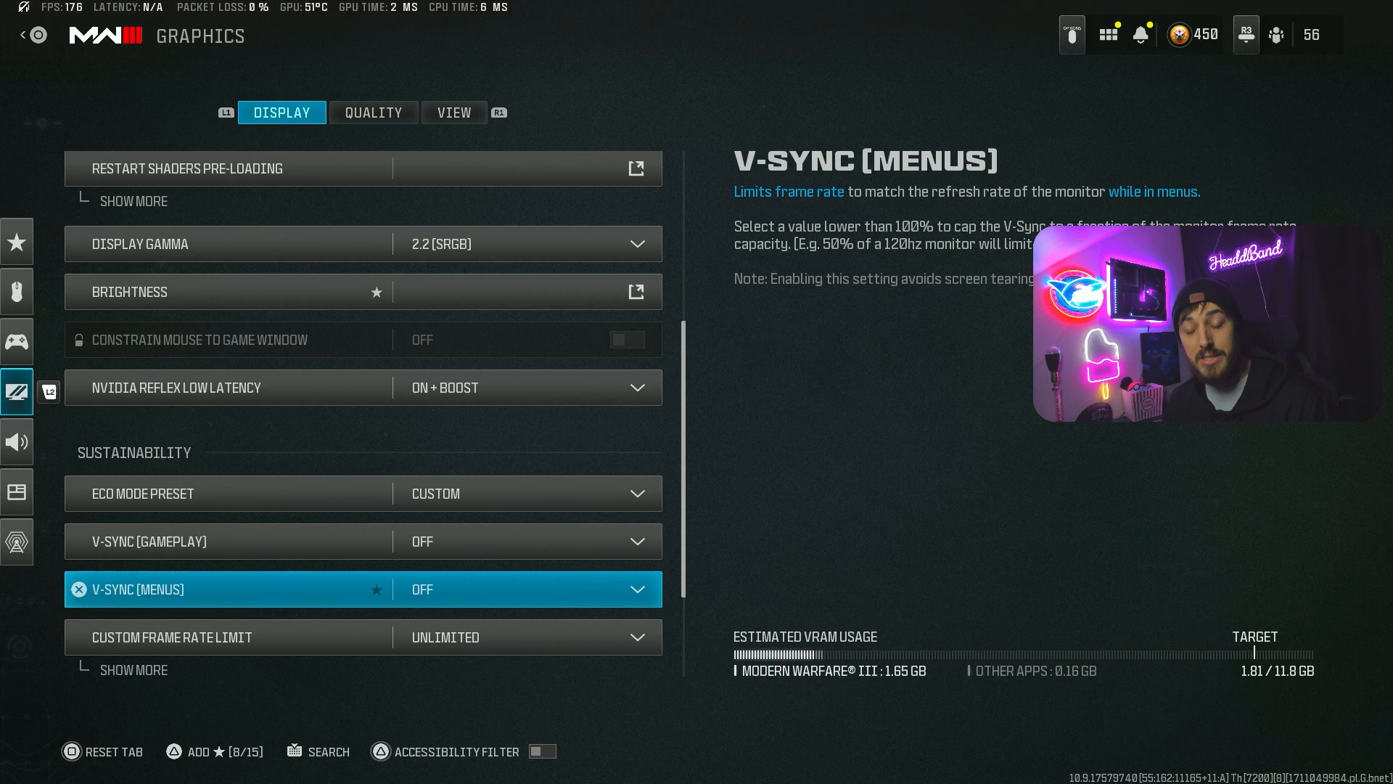
pyautogui.scroll(-3)
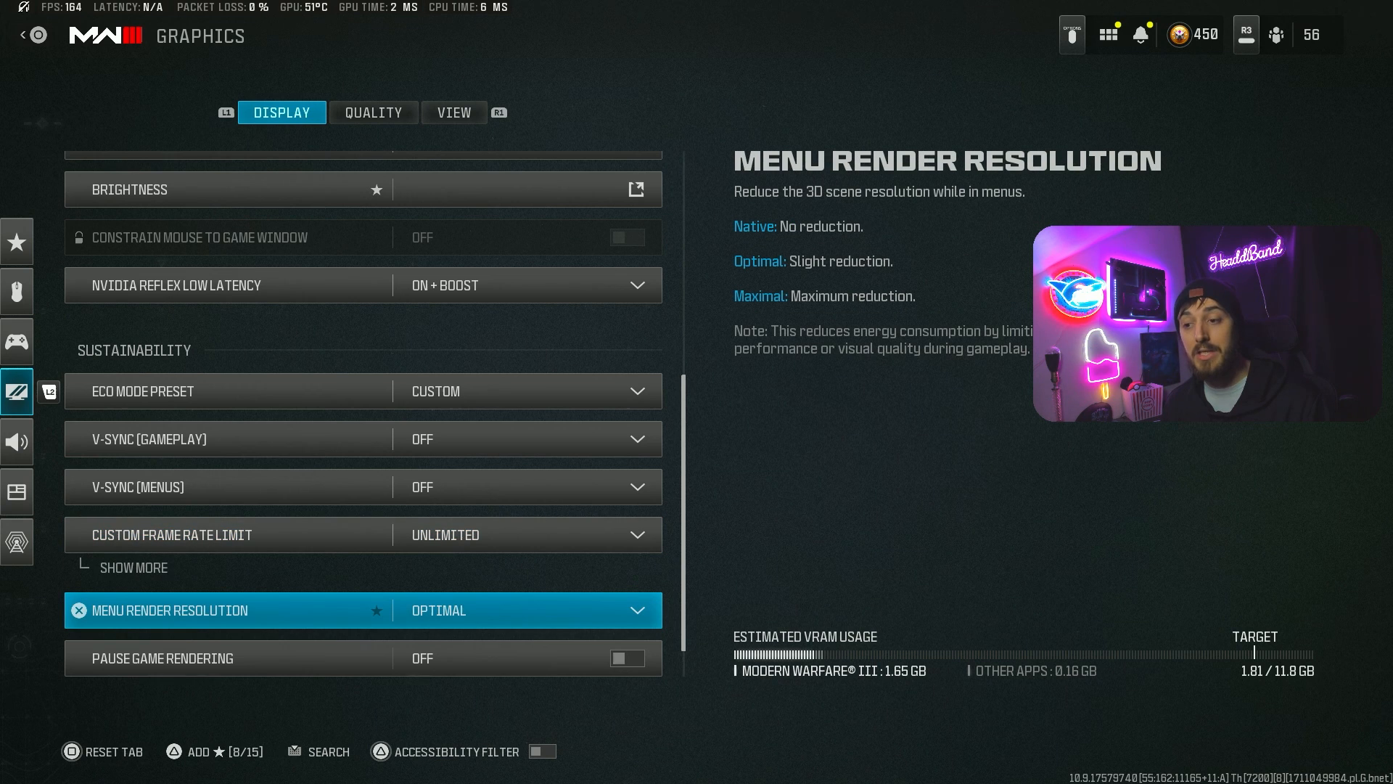
pyautogui.scroll(-3)
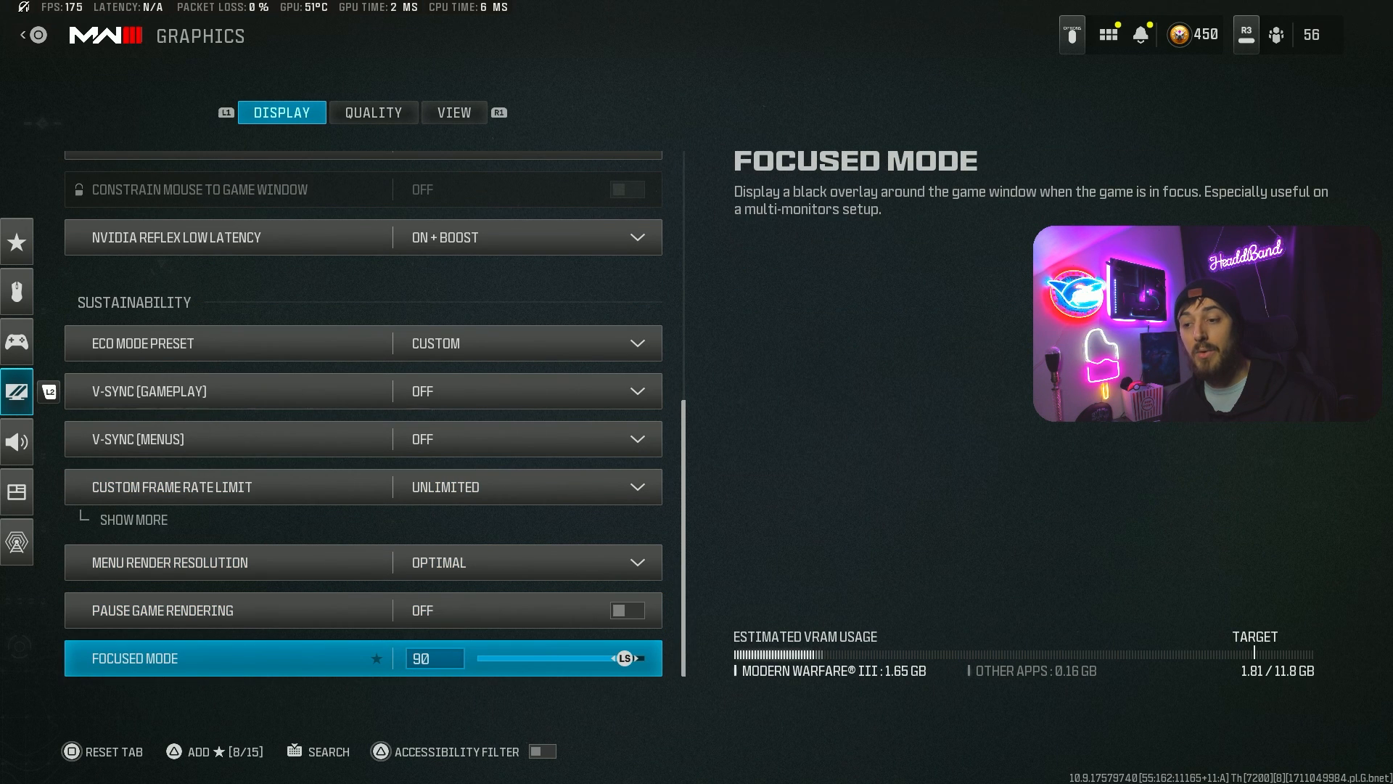
pyautogui.click(373, 112)
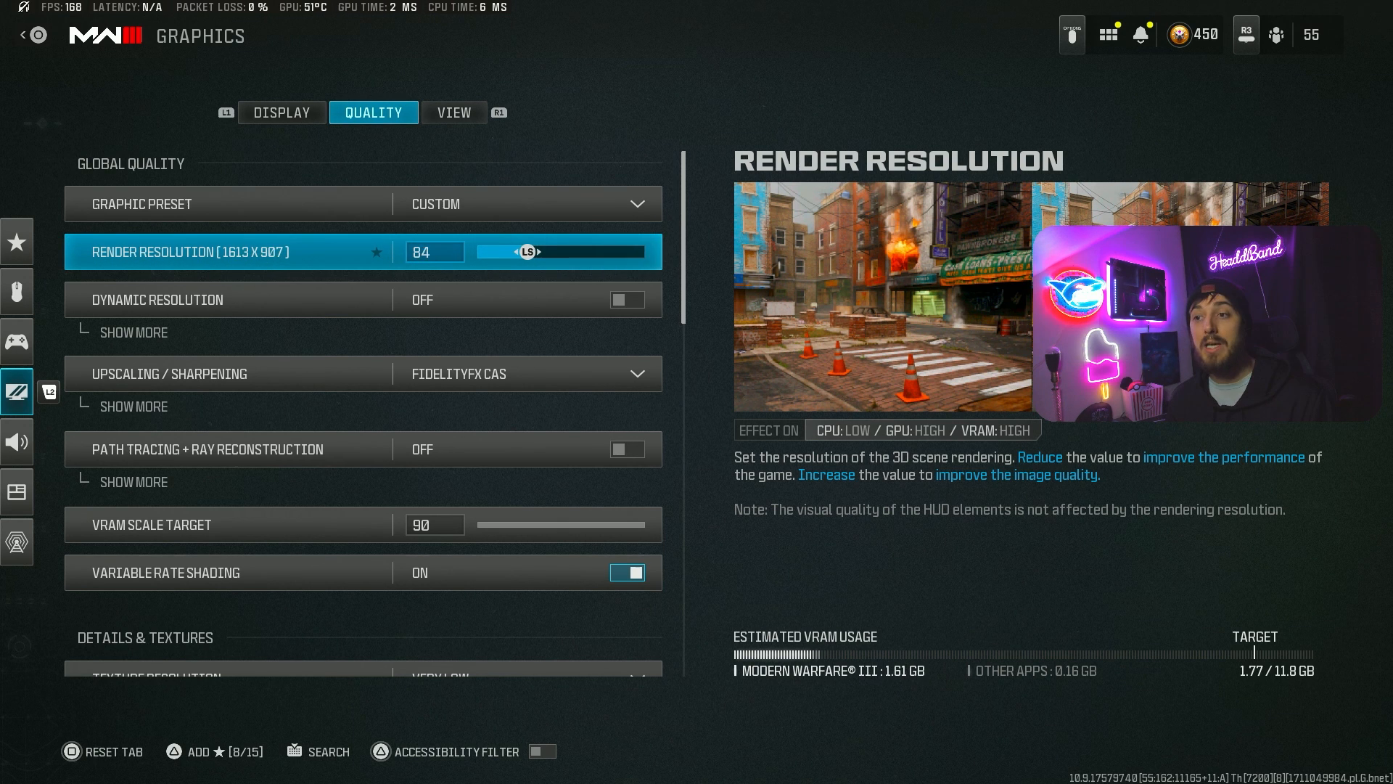
# Step: Raise Render Resolution to 100 percent (1920x1080) in the Quality settings
pyautogui.moveTo(528, 251); pyautogui.dragTo(537, 251)
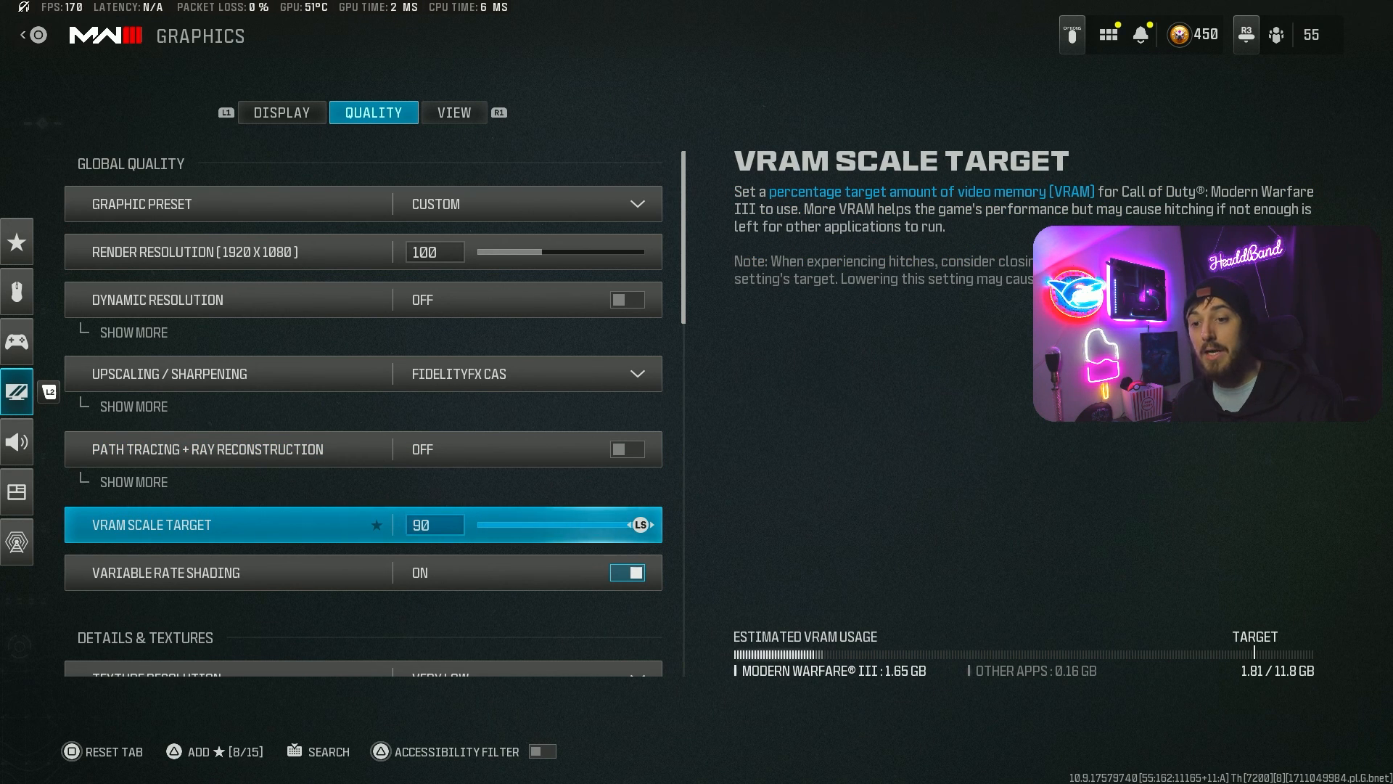
pyautogui.scroll(-3)
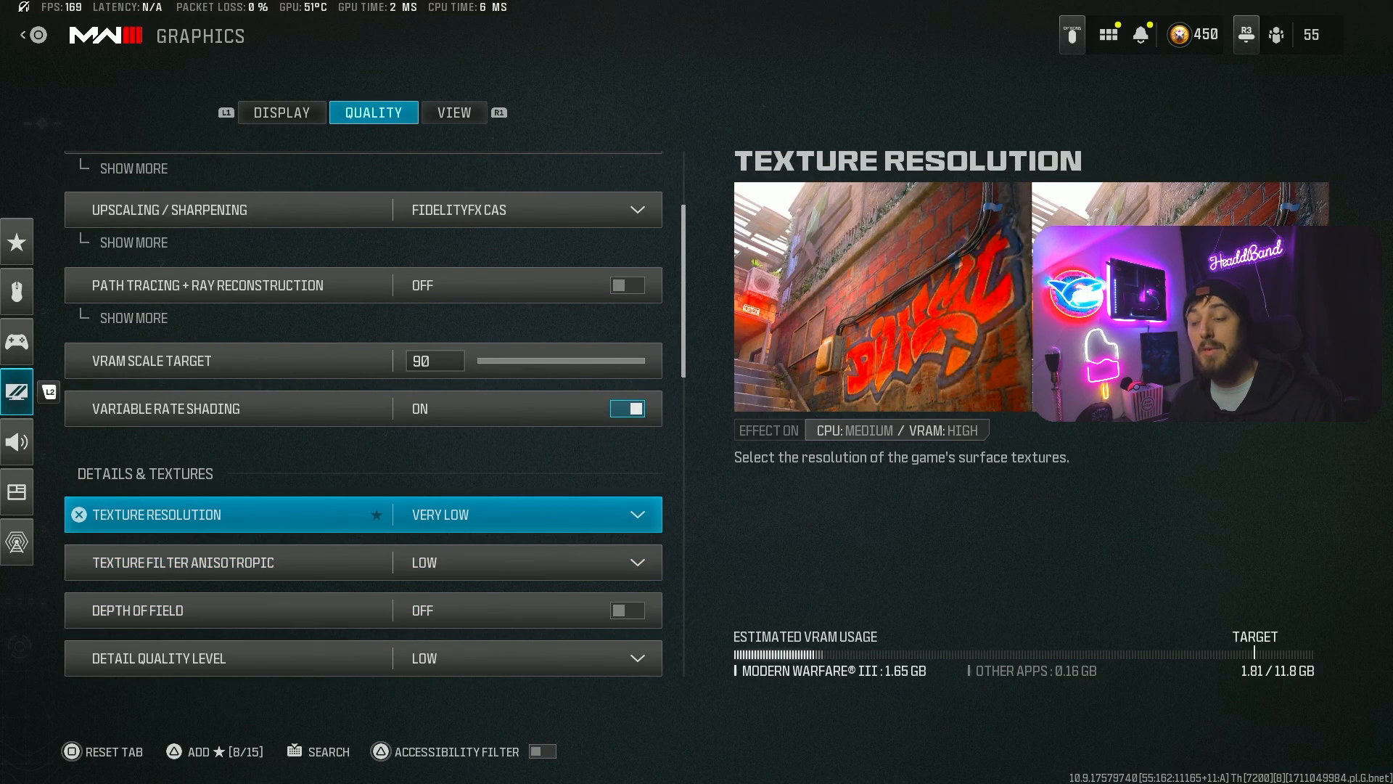
pyautogui.scroll(-3)
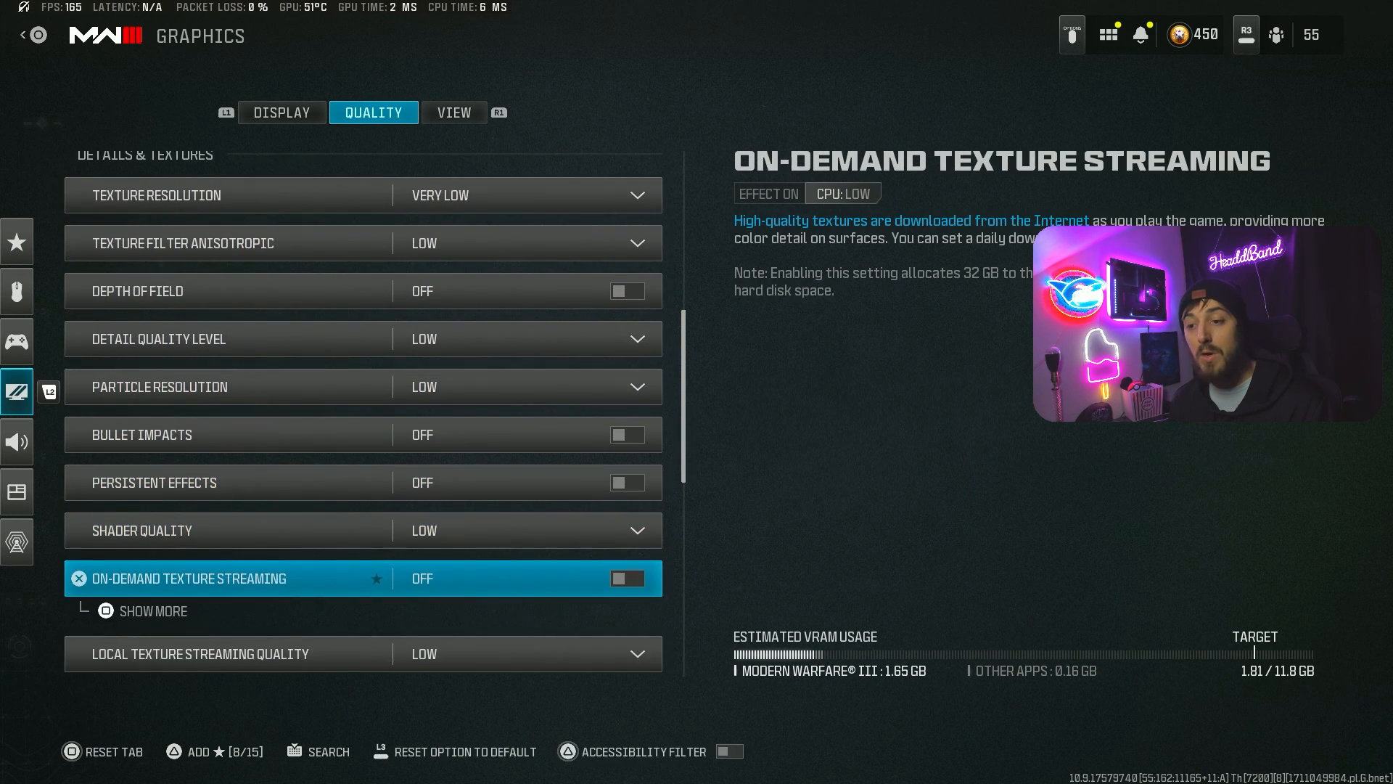
pyautogui.scroll(-3)
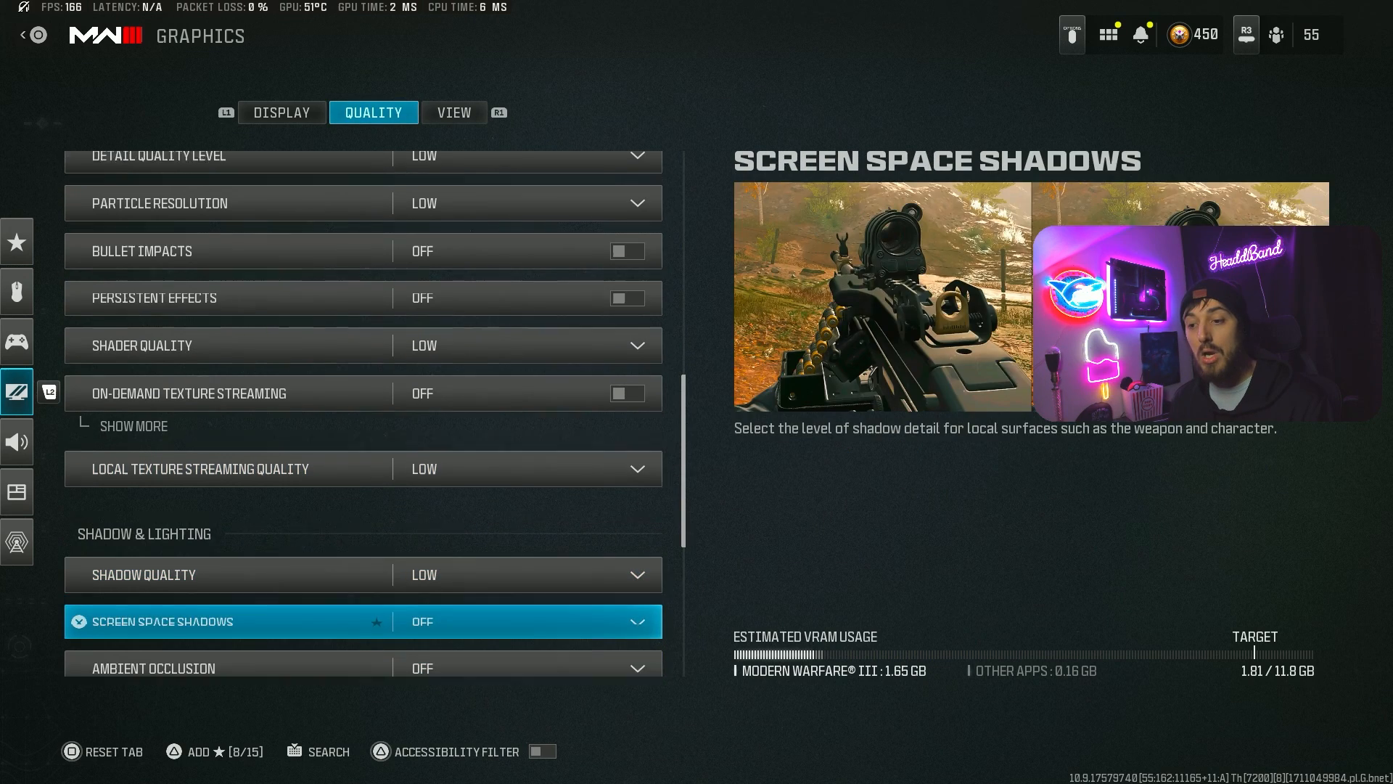
pyautogui.scroll(-3)
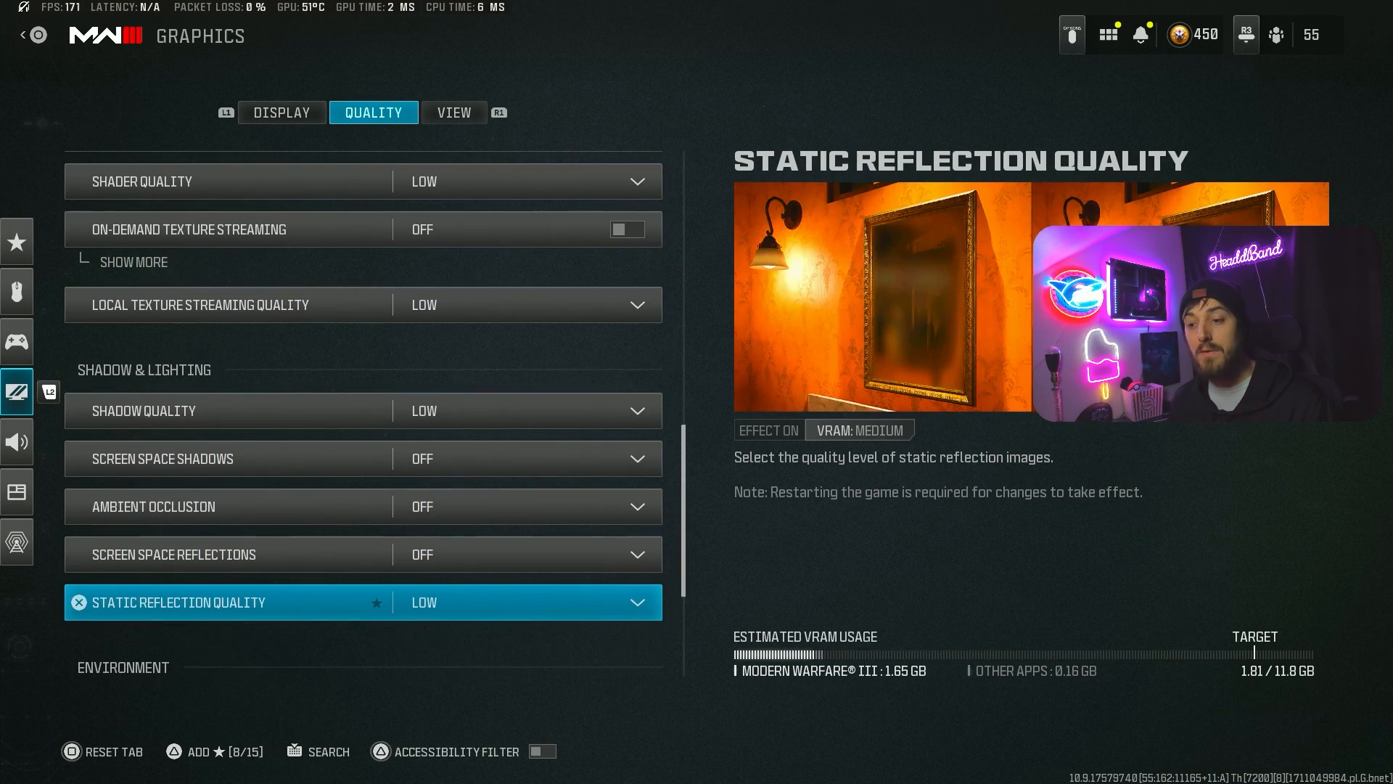
pyautogui.scroll(-3)
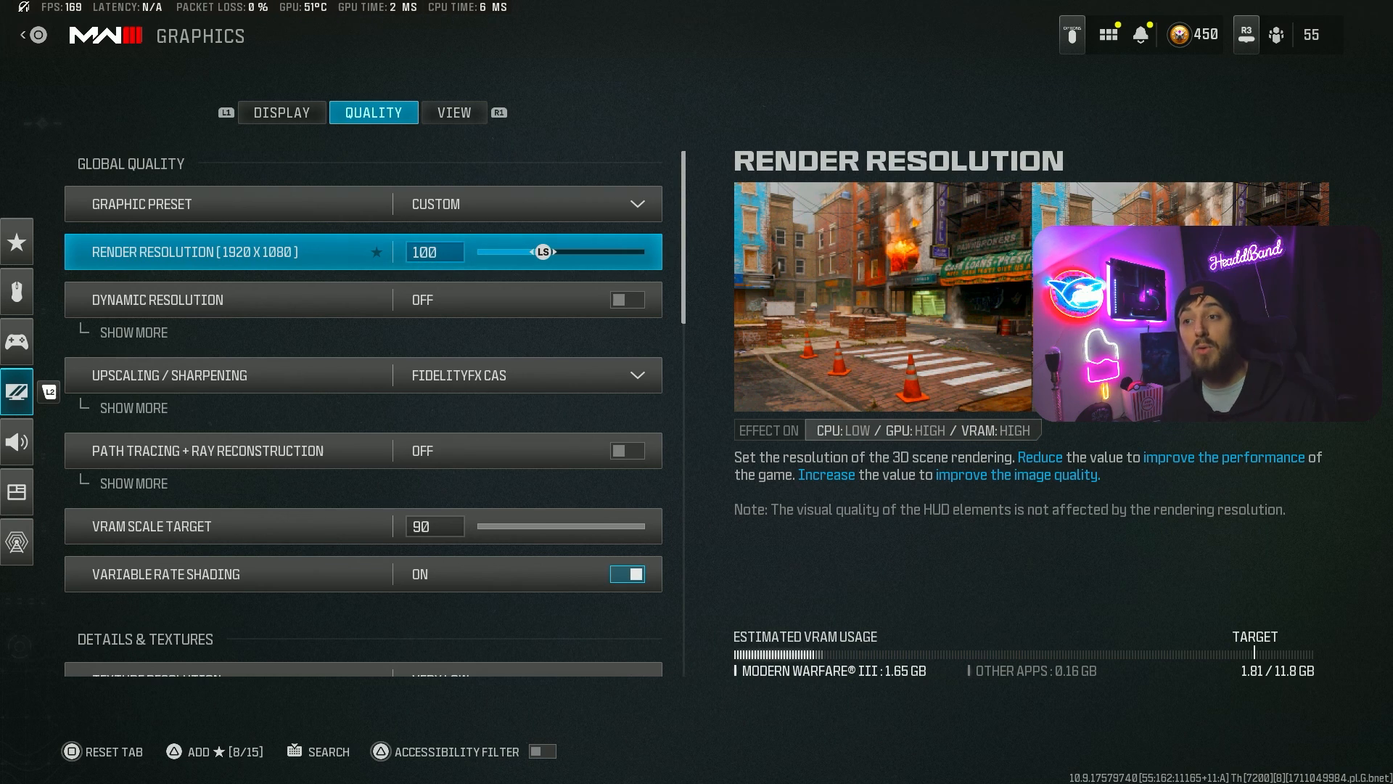
pyautogui.scroll(-3)
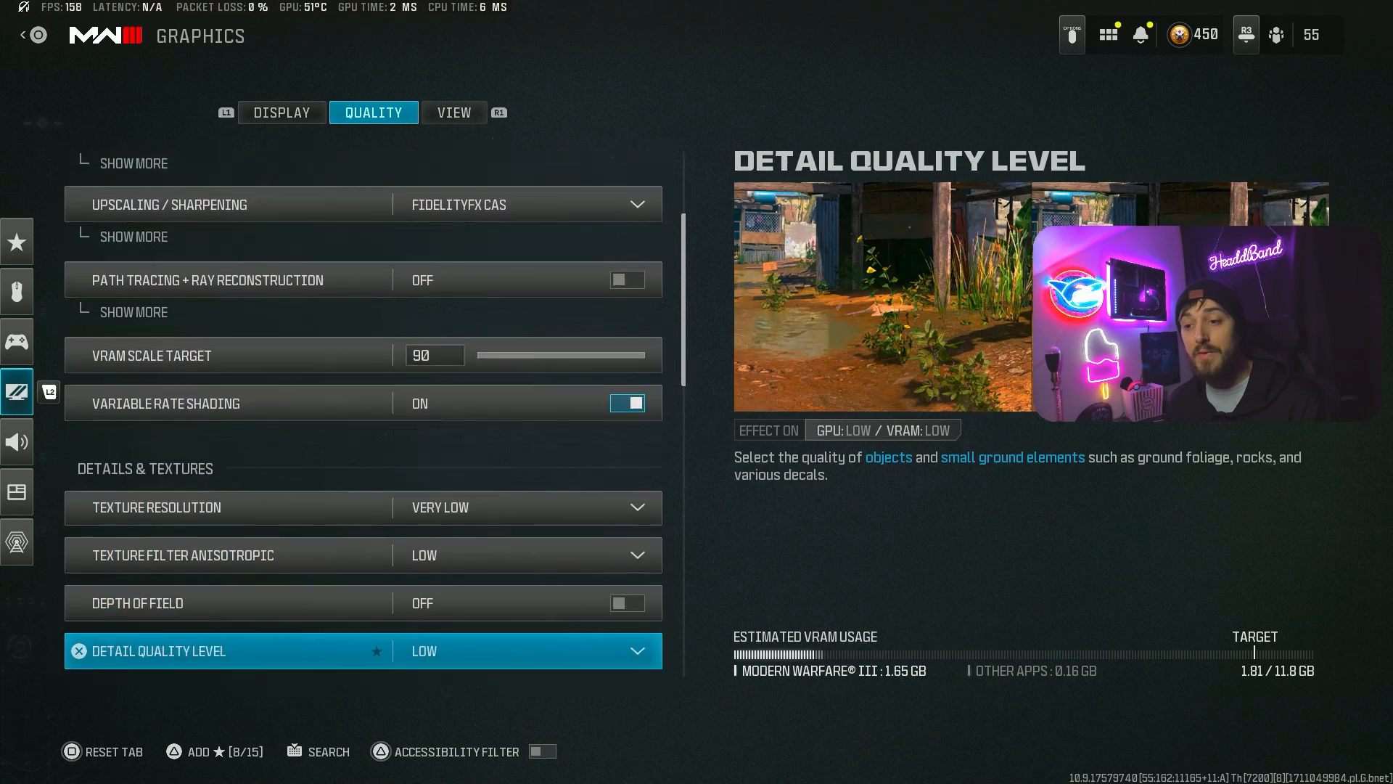
pyautogui.scroll(-3)
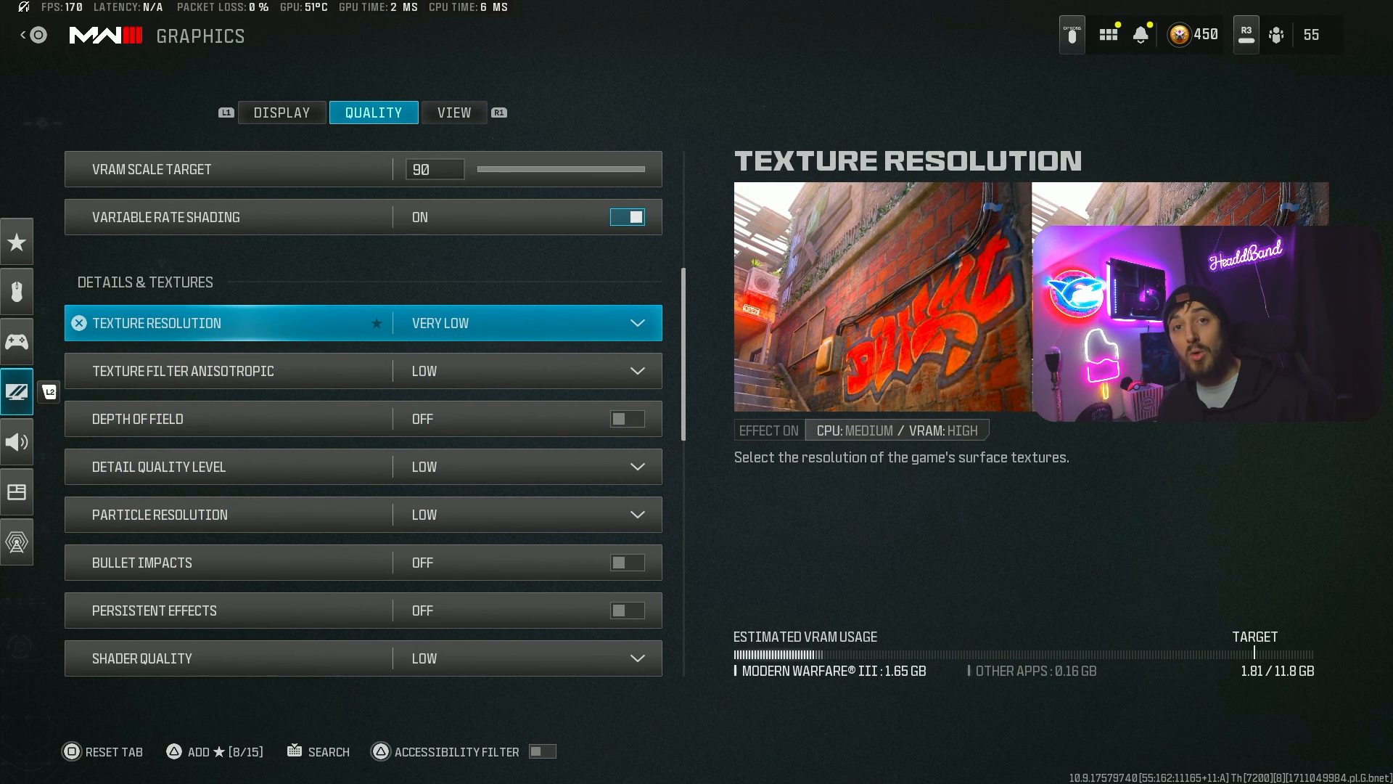
pyautogui.click(528, 322)
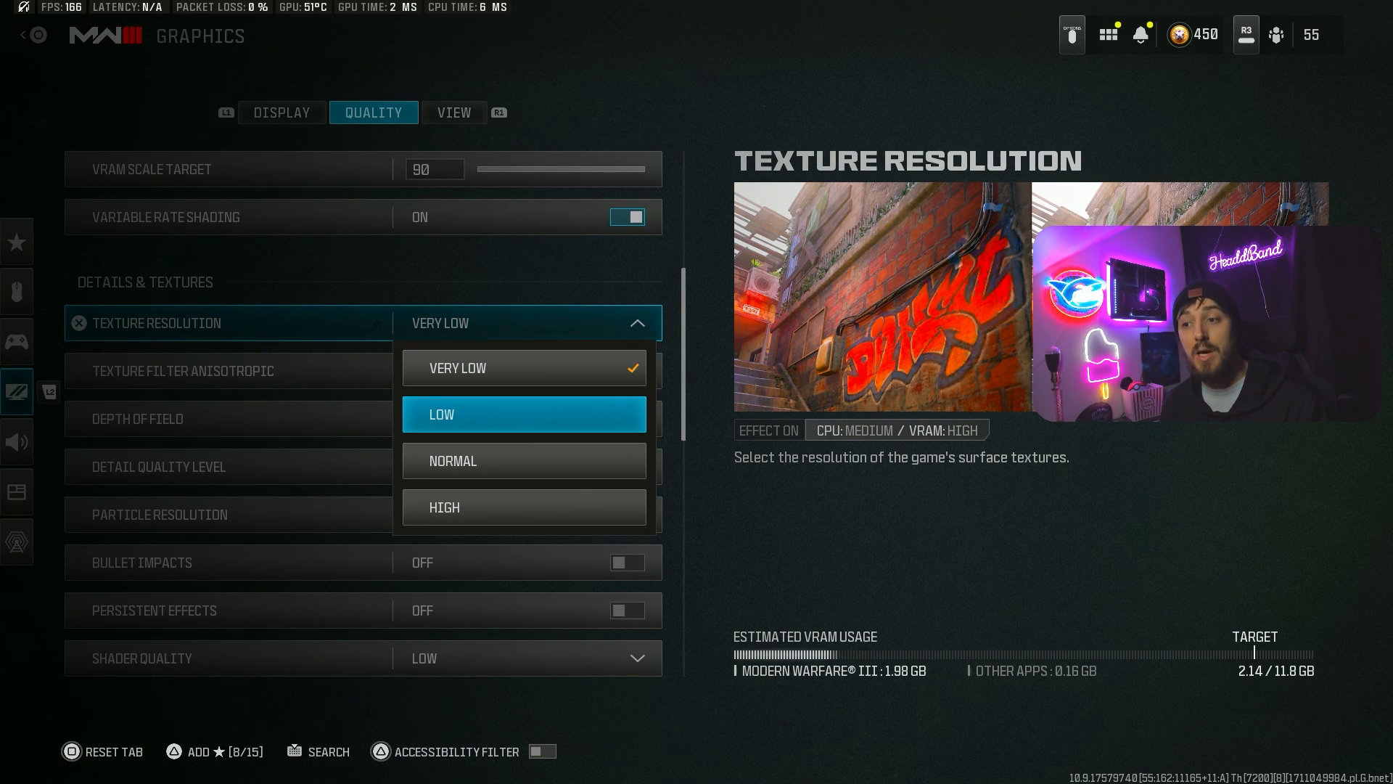
pyautogui.moveTo(524, 460)
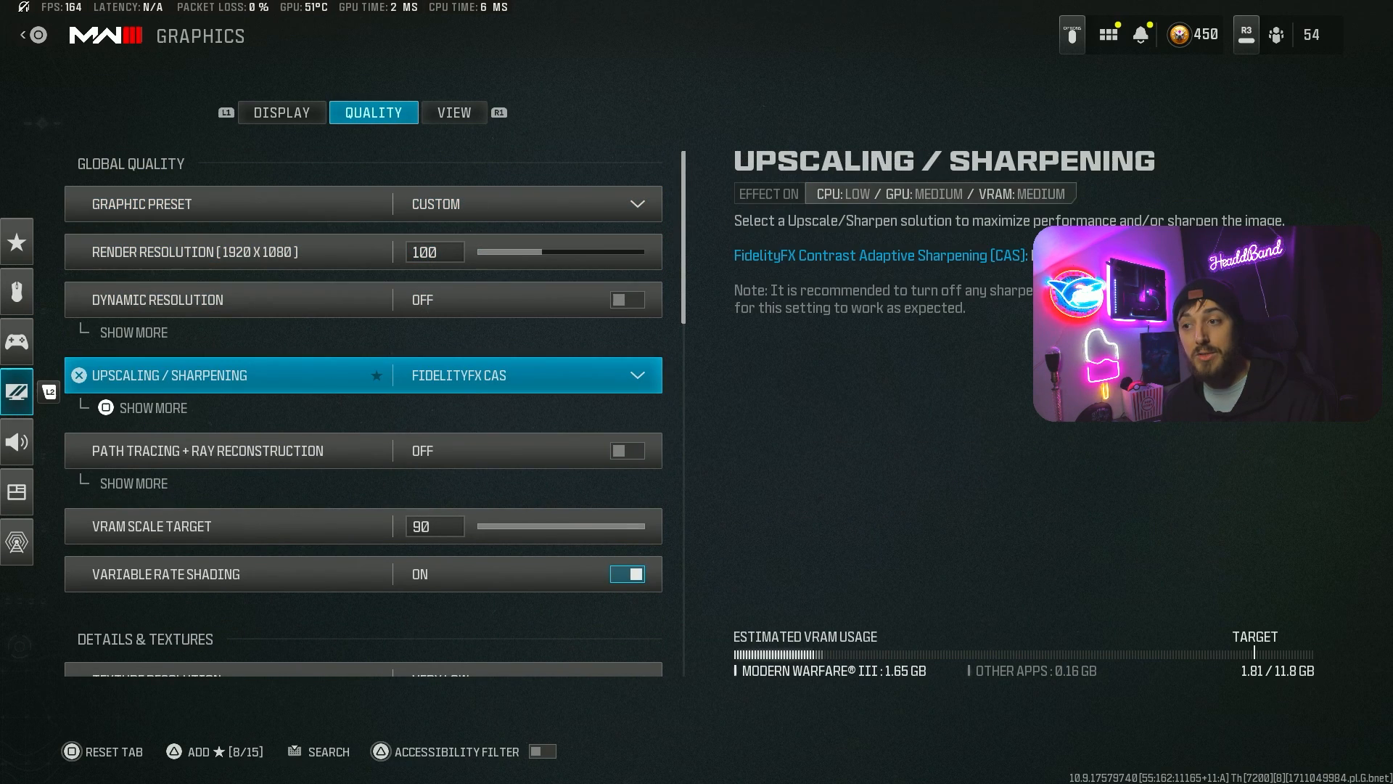
pyautogui.scroll(-3)
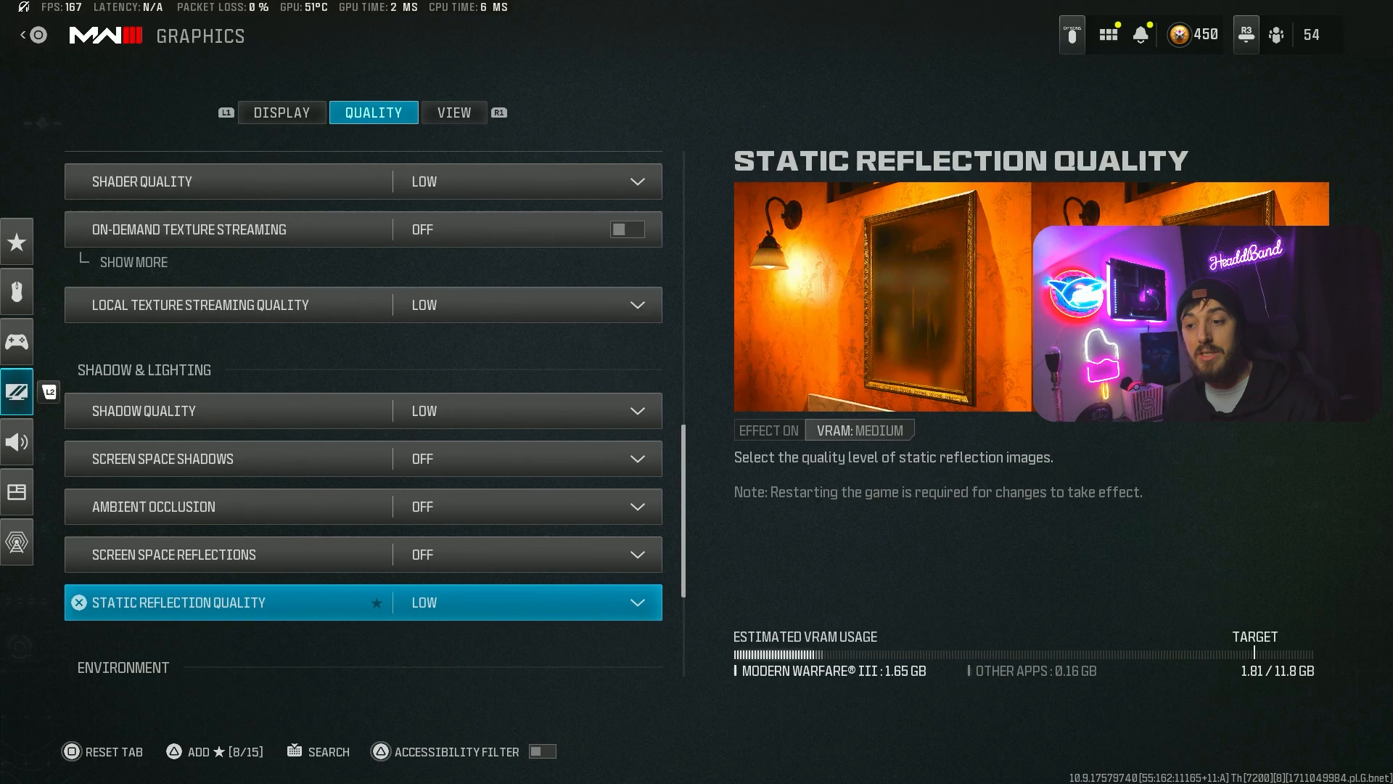
pyautogui.scroll(-3)
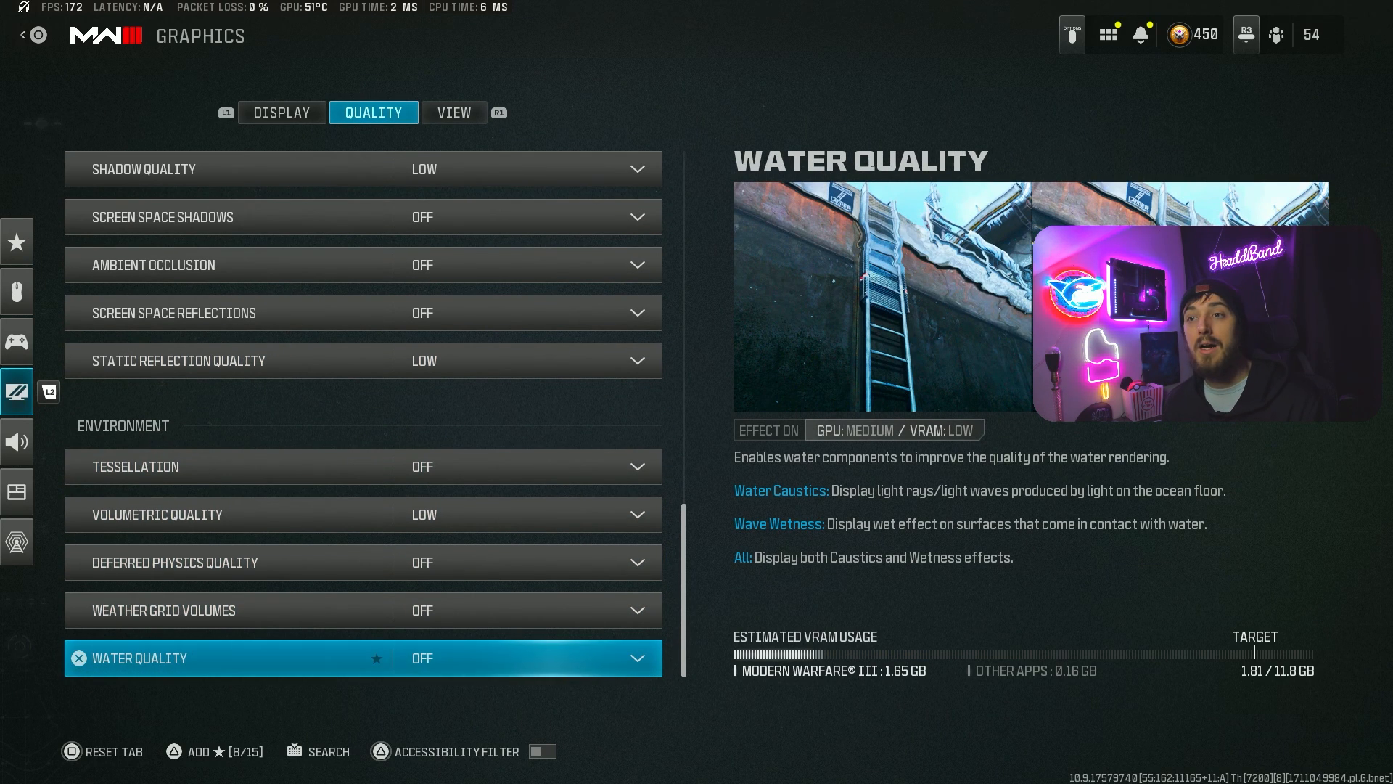
# Step: Switch to the View settings showing Field of View 117 and ADS Field of View options
pyautogui.click(452, 112)
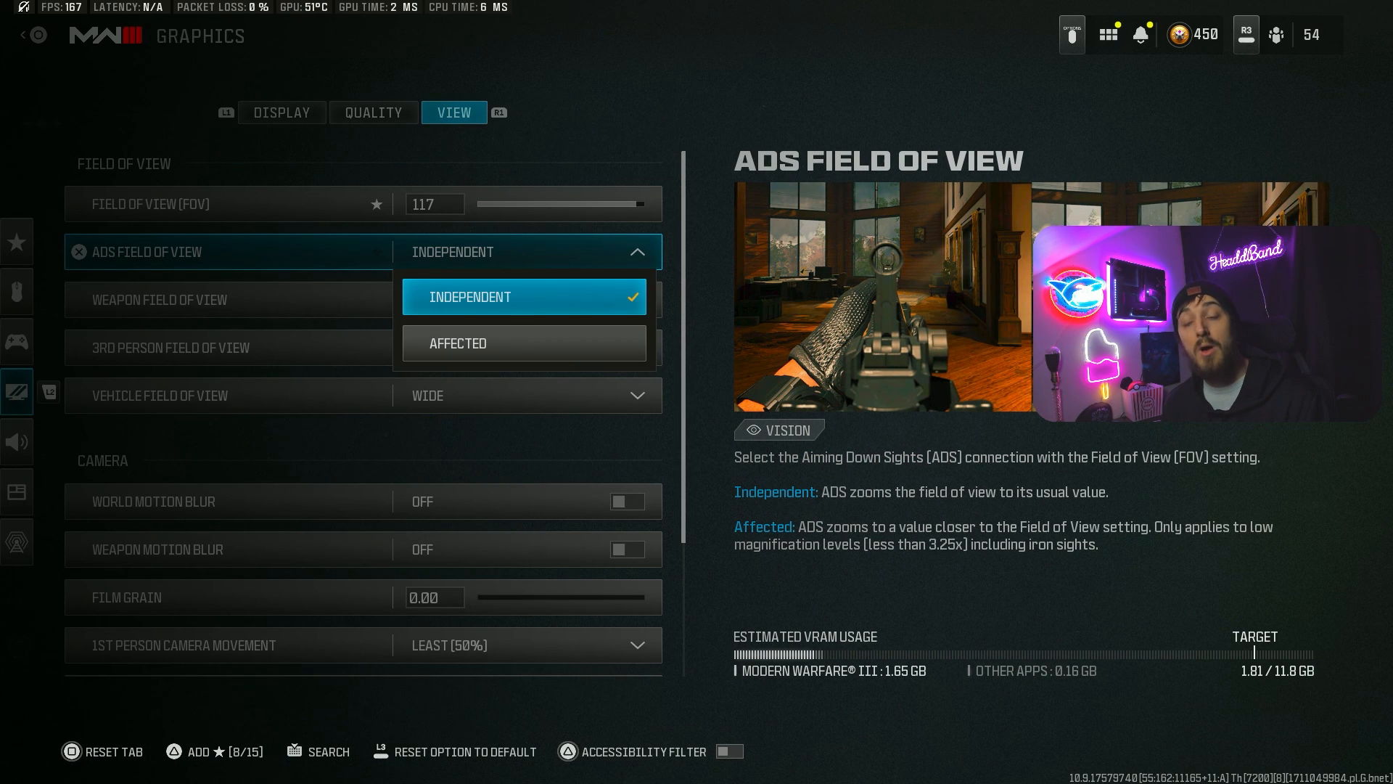
pyautogui.moveTo(524, 342)
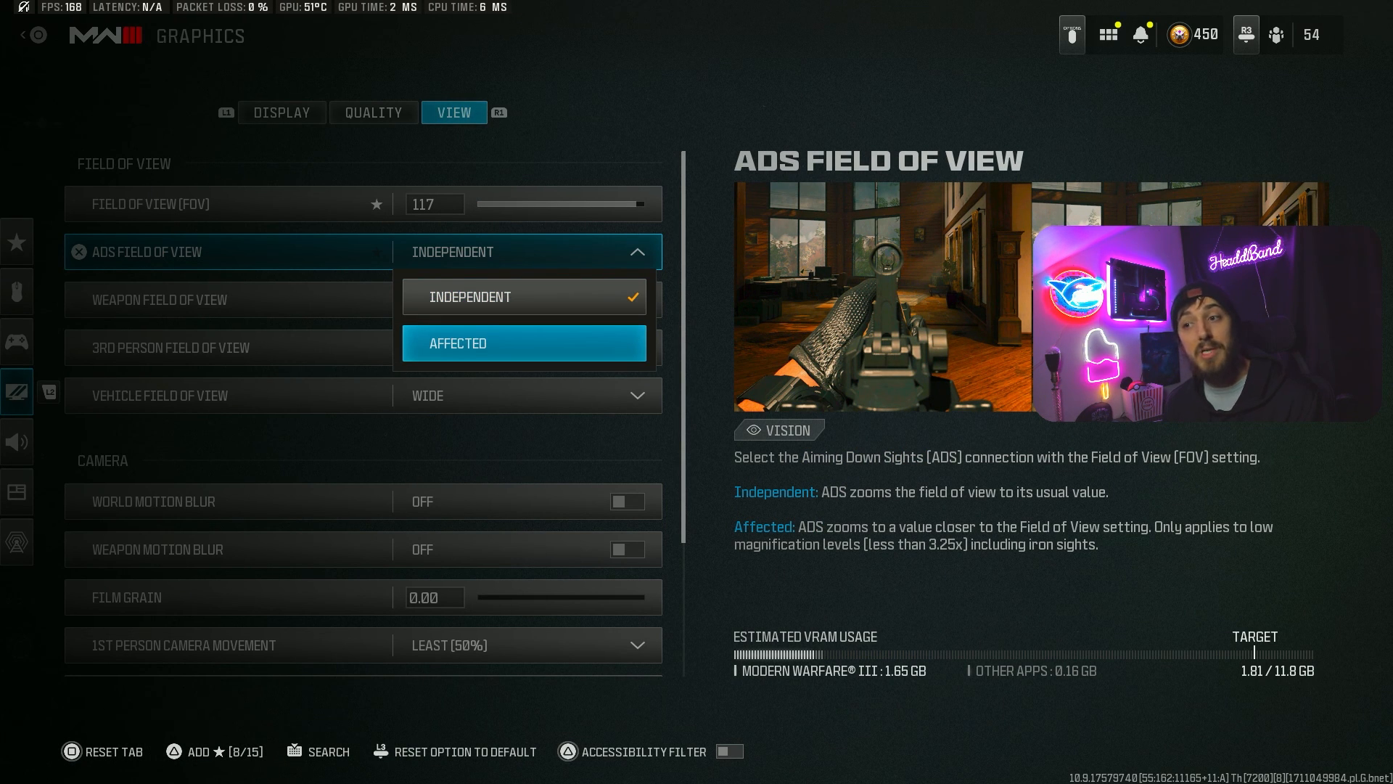